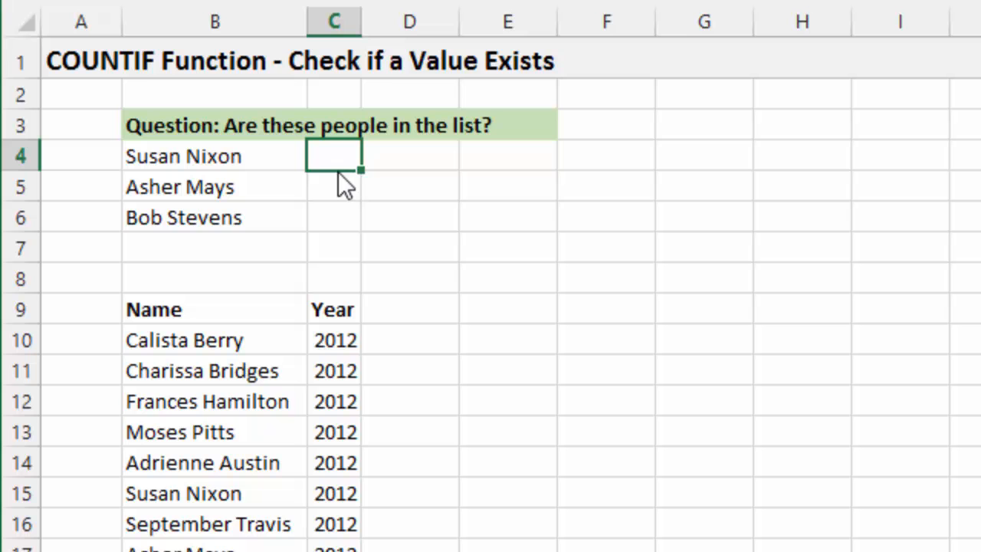
{"action": "mouse_move", "coordinate": [227, 157]}
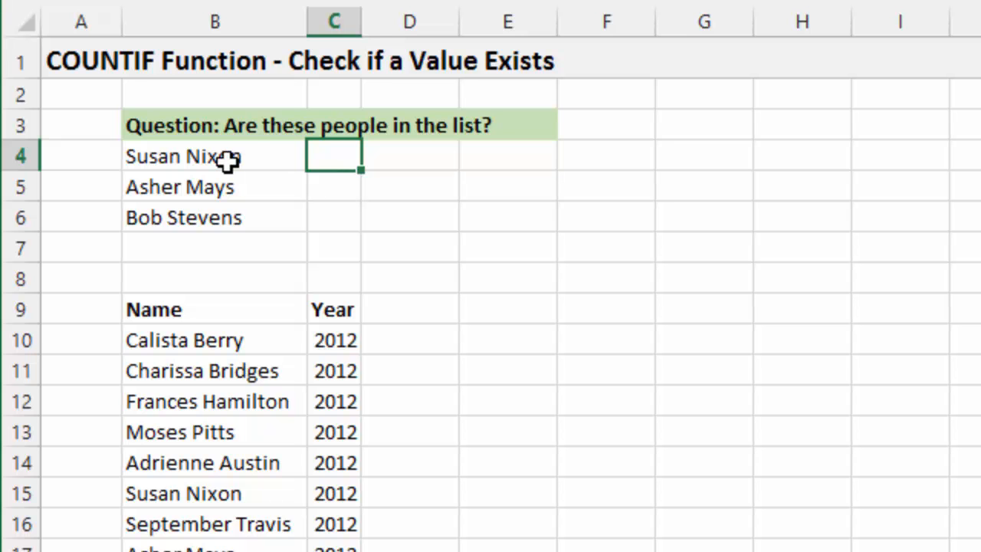
{"action": "mouse_move", "coordinate": [249, 414]}
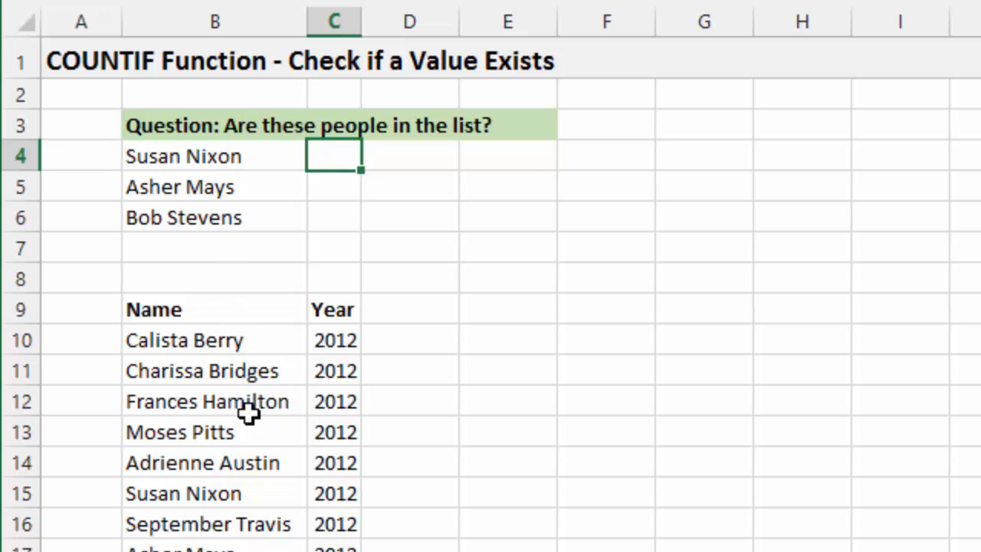
{"action": "scroll", "scroll_direction": "down", "scroll_amount": 3}
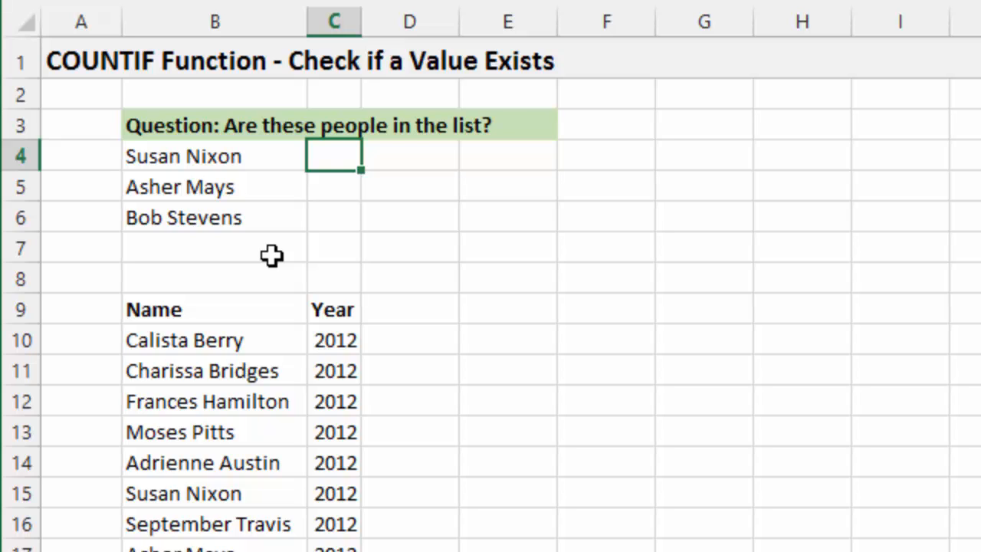
{"action": "type", "text": "="}
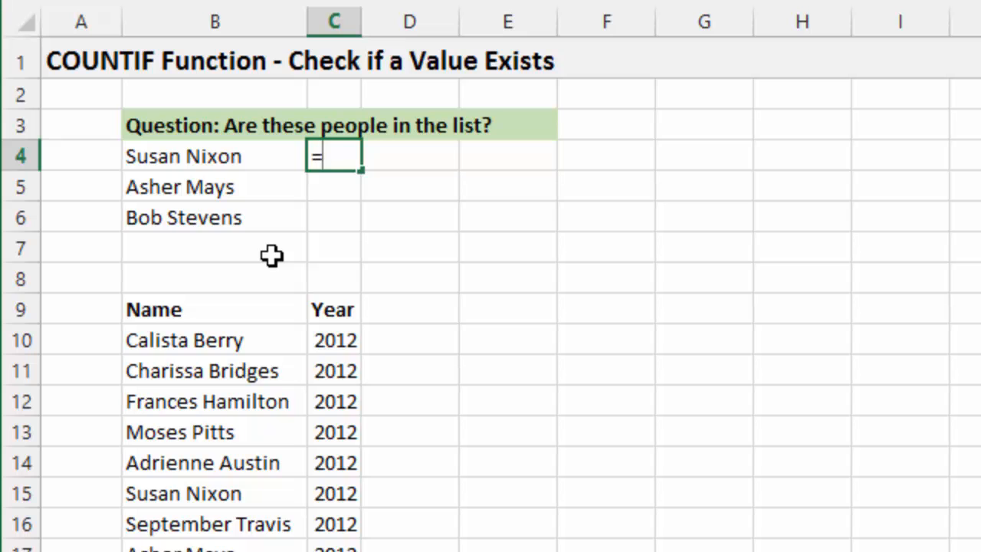
- Enter the COUNTIF function in C4 from autocomplete
{"action": "type", "text": "coun"}
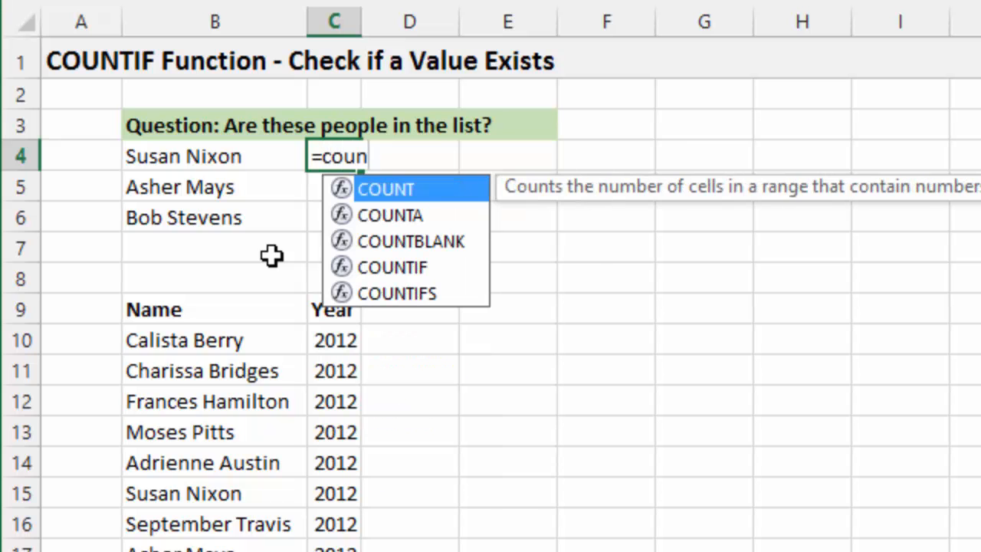
{"action": "type", "text": "tif"}
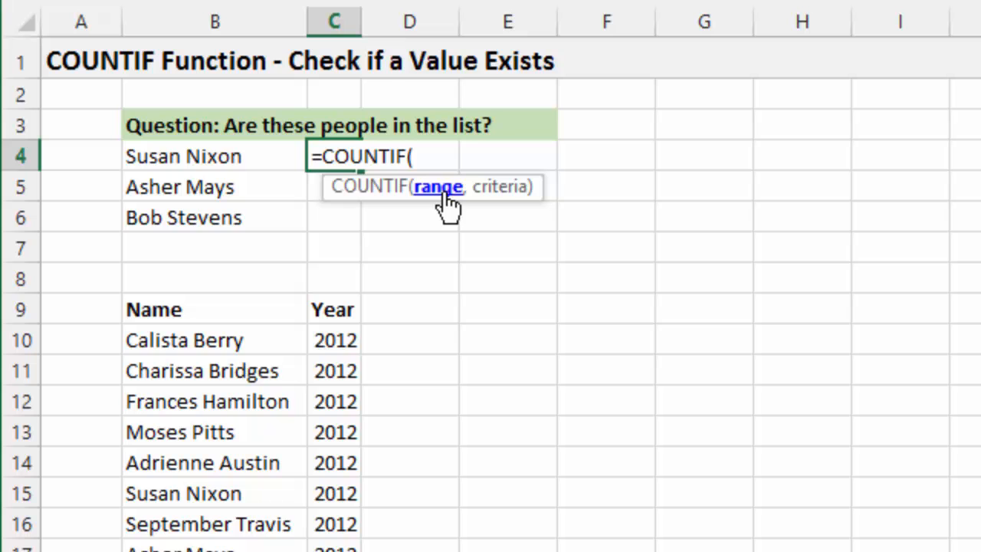
{"action": "mouse_move", "coordinate": [489, 196]}
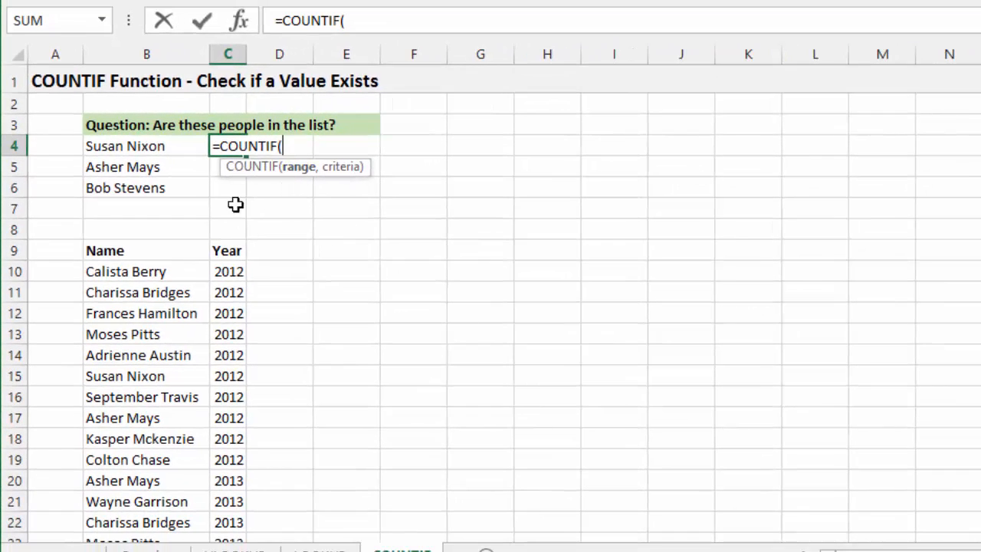
- Set the COUNTIF range to the whole name list B10:B40, followed by a comma
{"action": "left_click", "coordinate": [148, 271]}
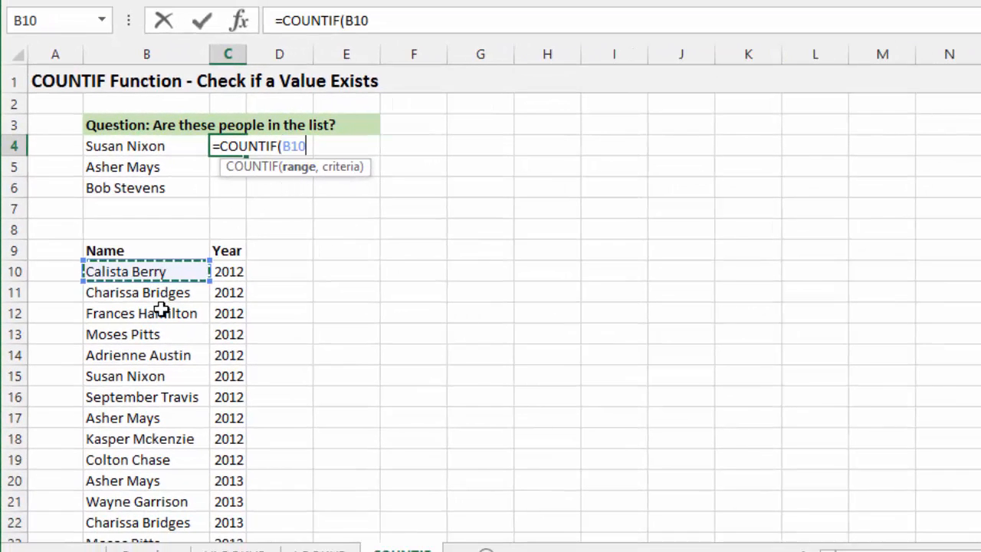
{"action": "key", "text": "ctrl+shift+down"}
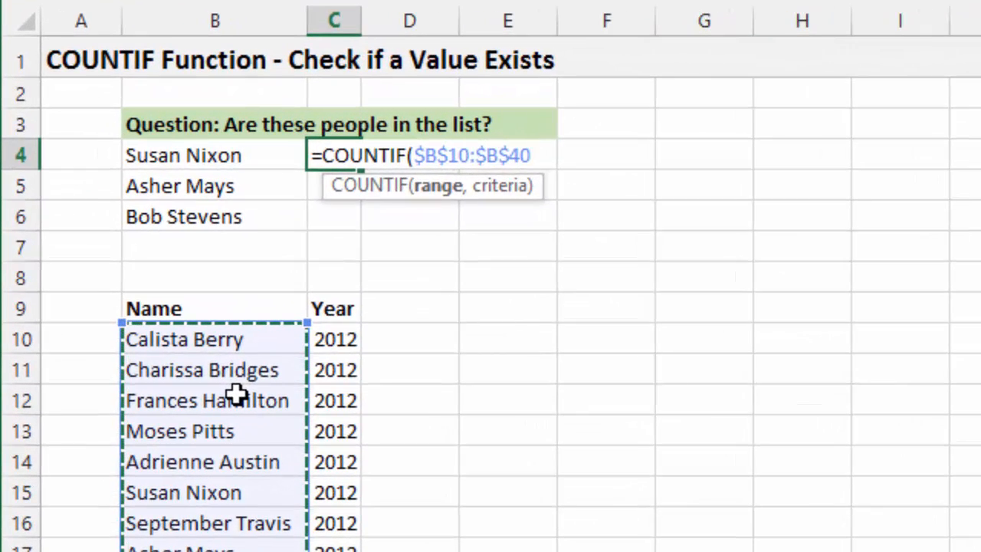
{"action": "type", "text": ","}
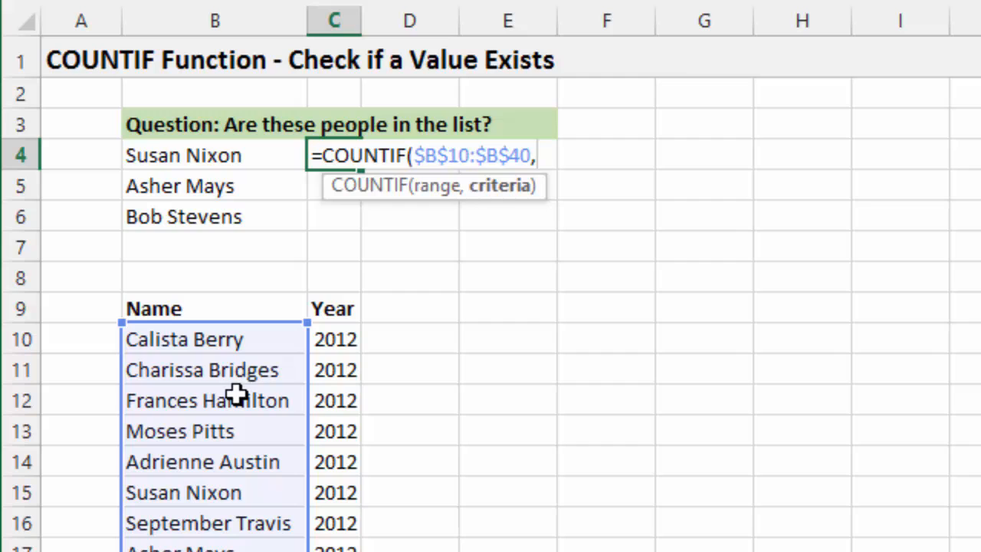
{"action": "mouse_move", "coordinate": [450, 209]}
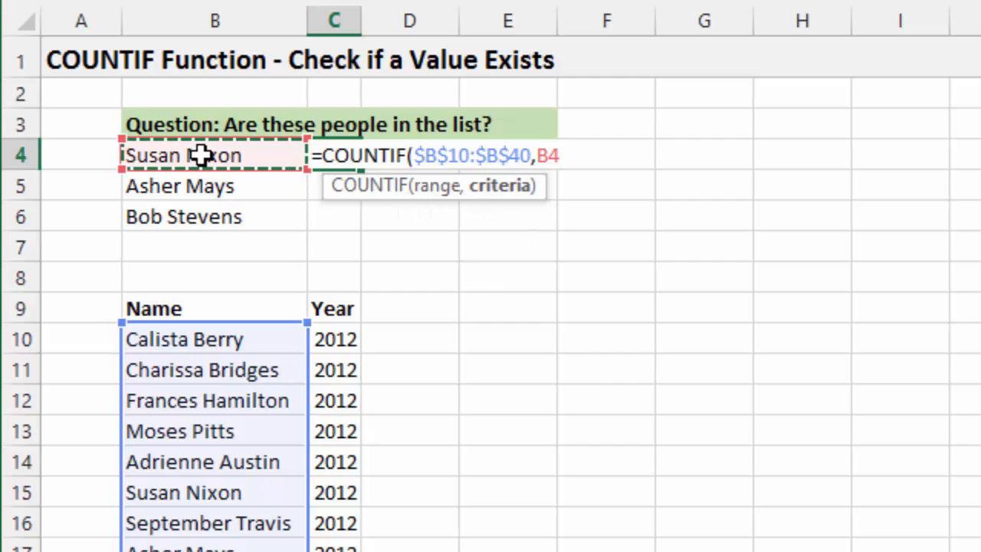
{"action": "mouse_move", "coordinate": [292, 288]}
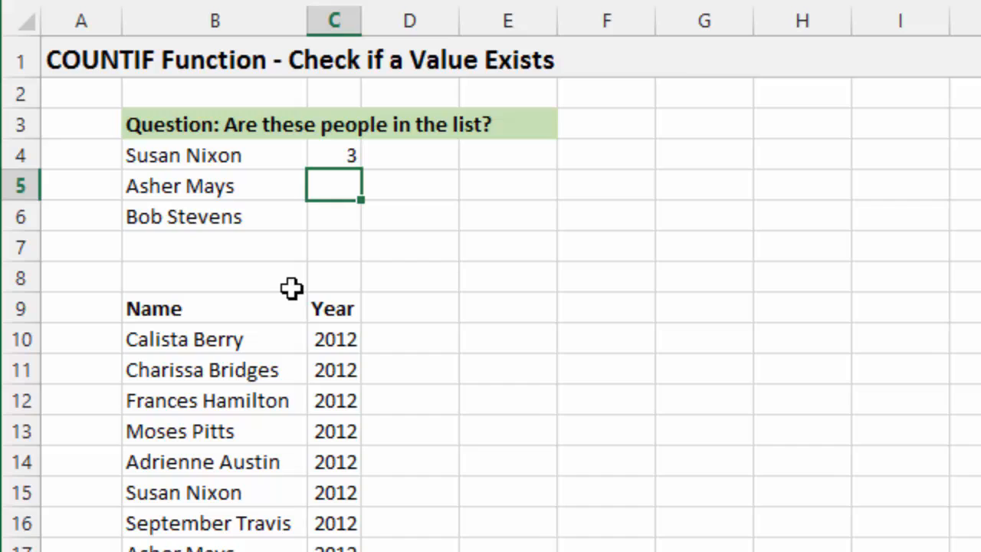
{"action": "left_click", "coordinate": [334, 155]}
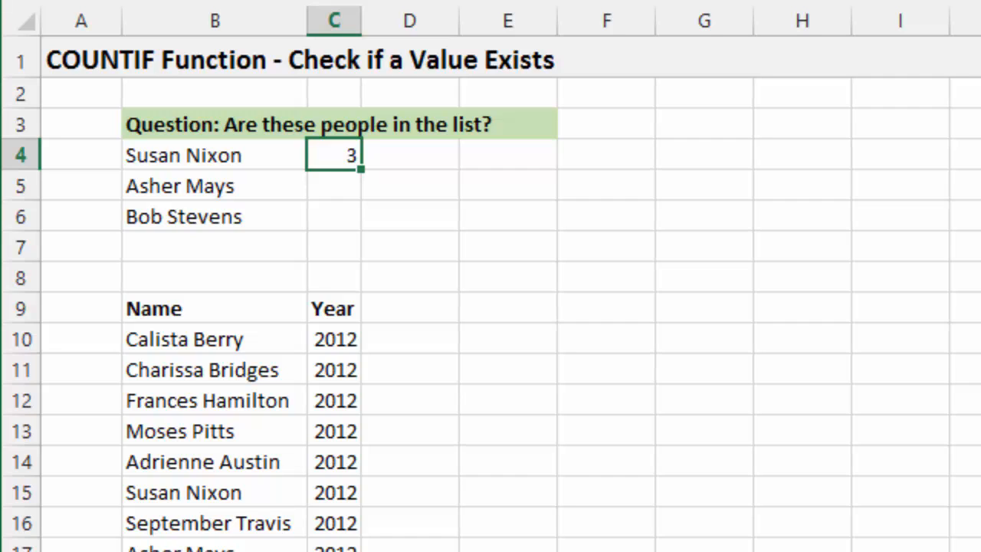
{"action": "mouse_move", "coordinate": [368, 172]}
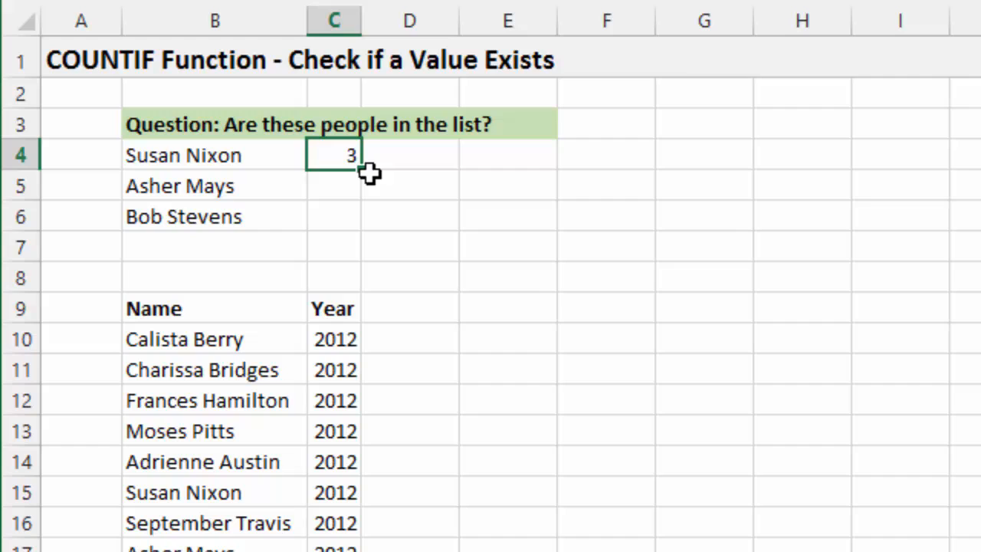
{"action": "left_click_drag", "start_coordinate": [355, 166], "coordinate": [355, 226]}
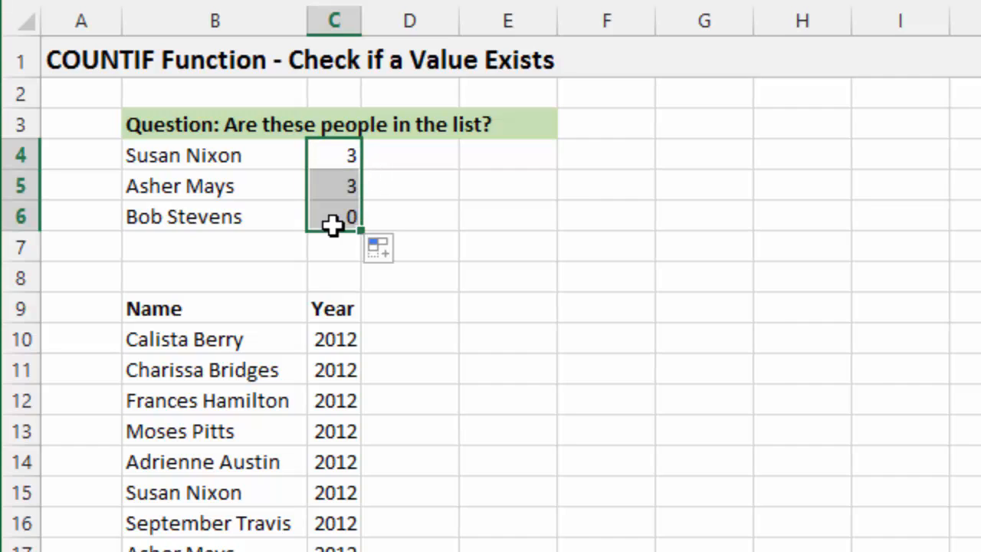
{"action": "left_click", "coordinate": [214, 186]}
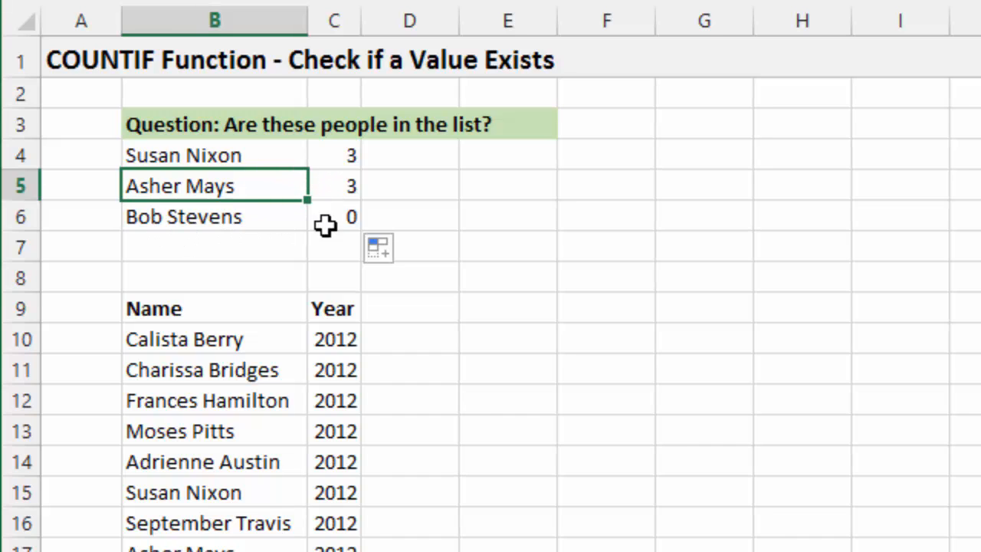
{"action": "mouse_move", "coordinate": [300, 244]}
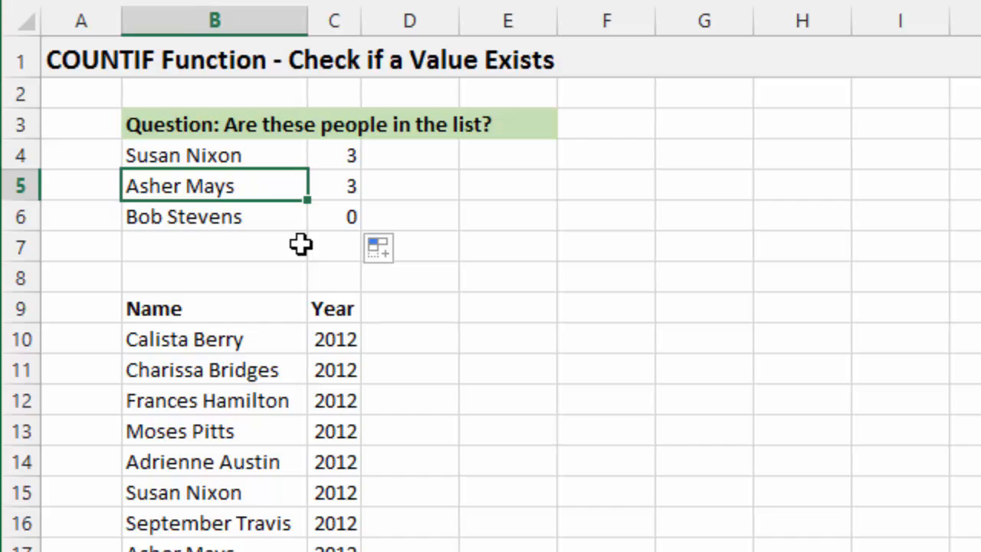
{"action": "mouse_move", "coordinate": [293, 226]}
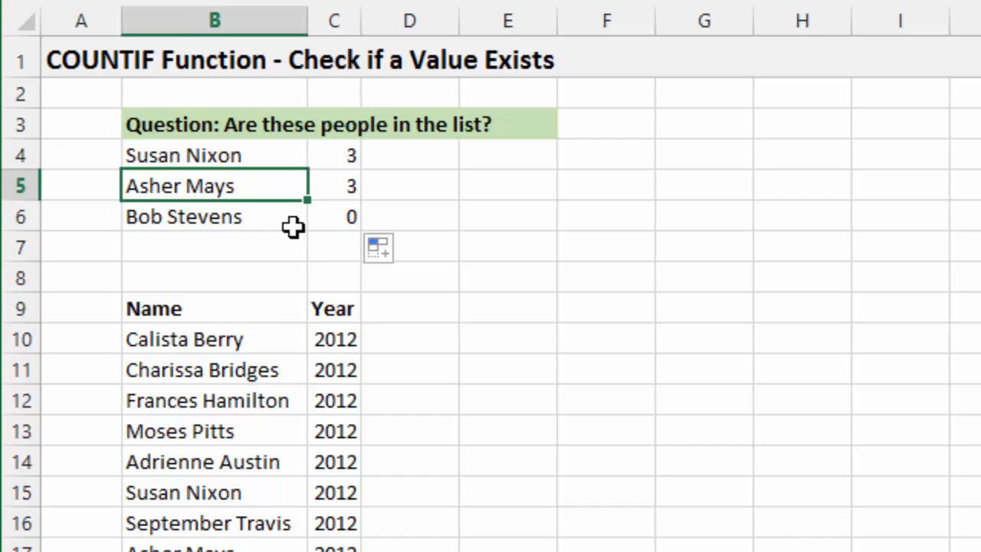
{"action": "mouse_move", "coordinate": [214, 216]}
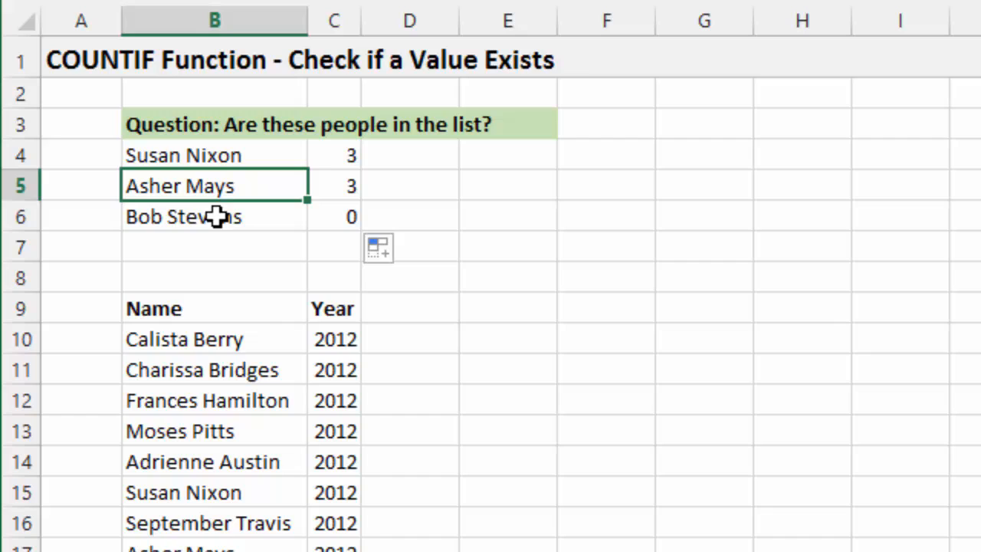
{"action": "mouse_move", "coordinate": [238, 218]}
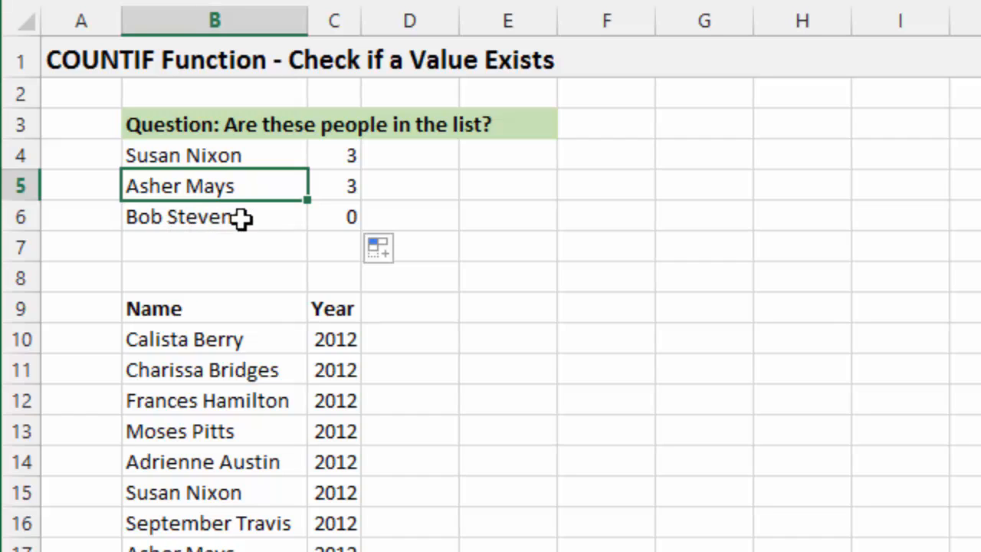
{"action": "left_click", "coordinate": [334, 216]}
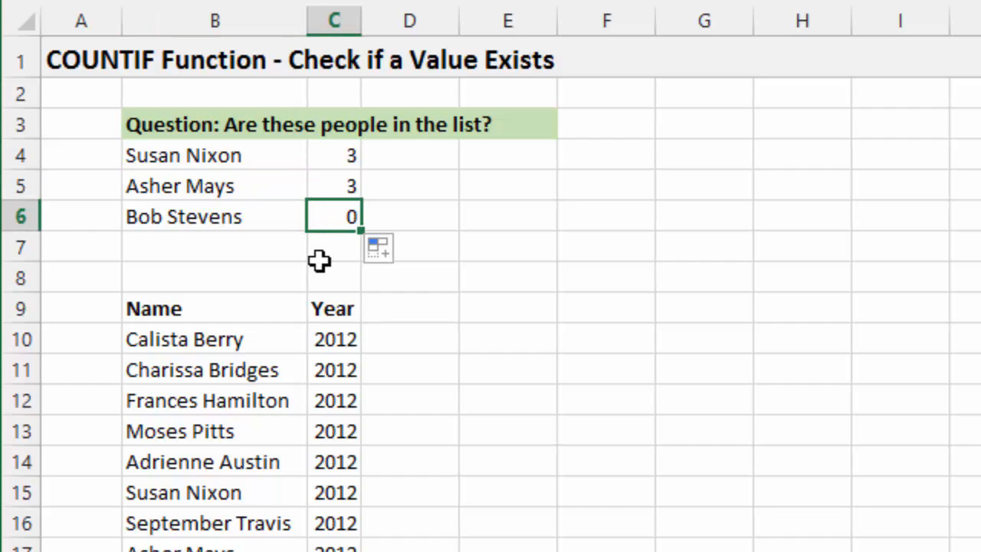